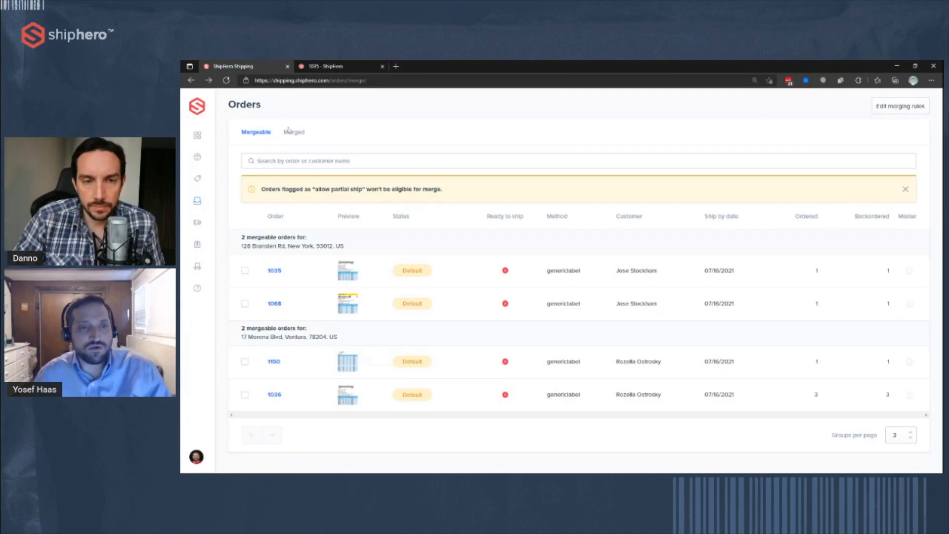
# - Dismiss the yellow banner saying partial-ship orders aren't eligible for merging
pyautogui.click(196, 201)
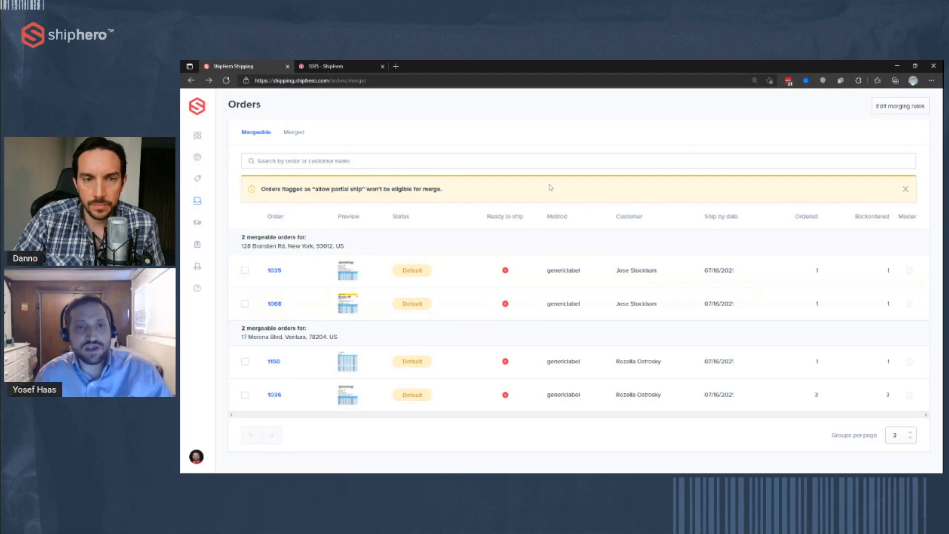
pyautogui.moveTo(558, 198)
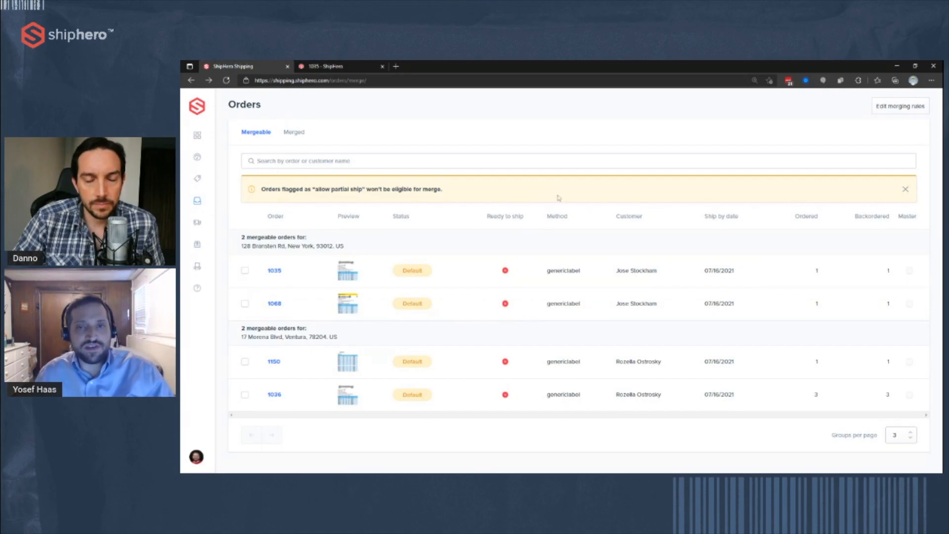
pyautogui.moveTo(334, 207)
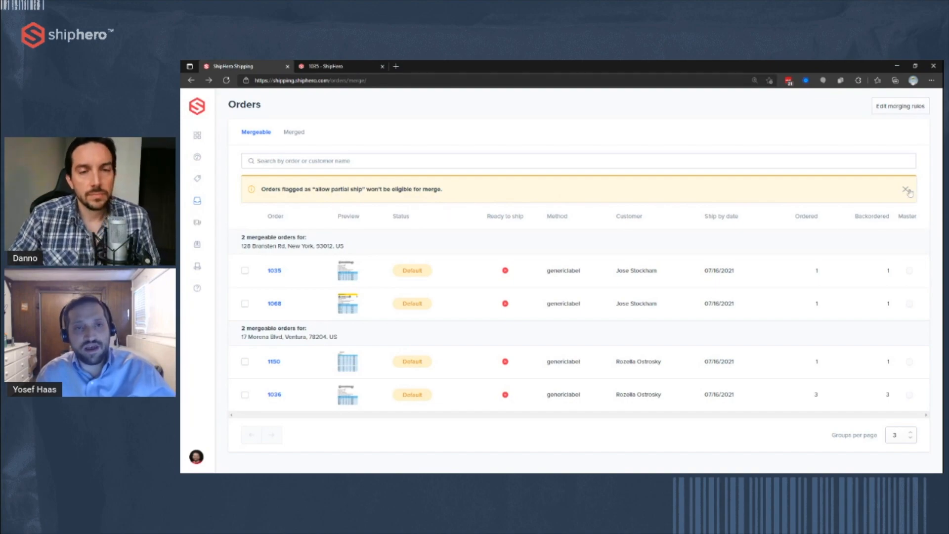
pyautogui.click(920, 188)
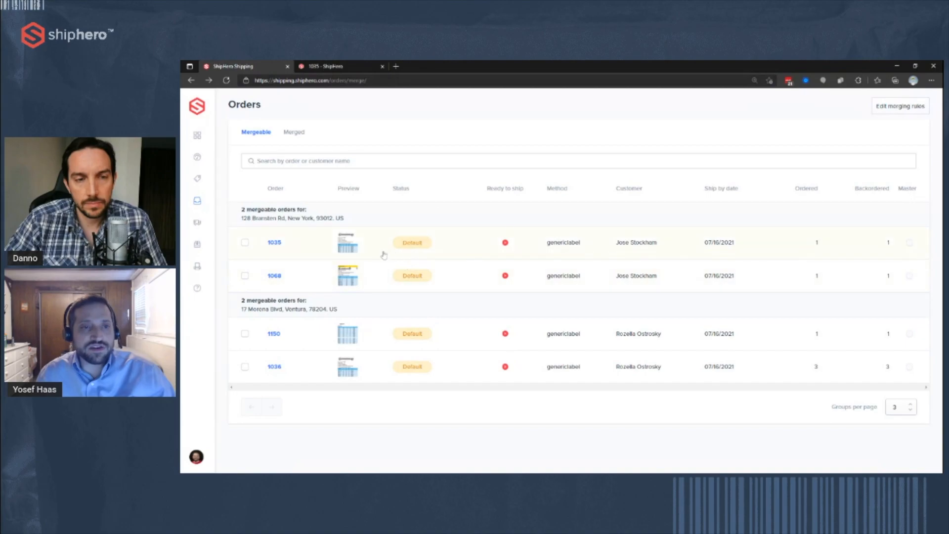
pyautogui.moveTo(371, 261)
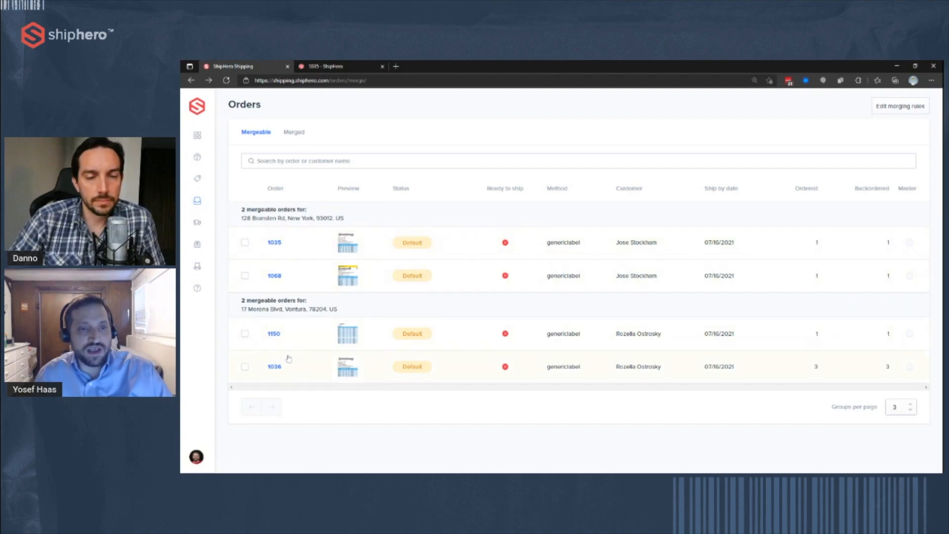
pyautogui.click(244, 332)
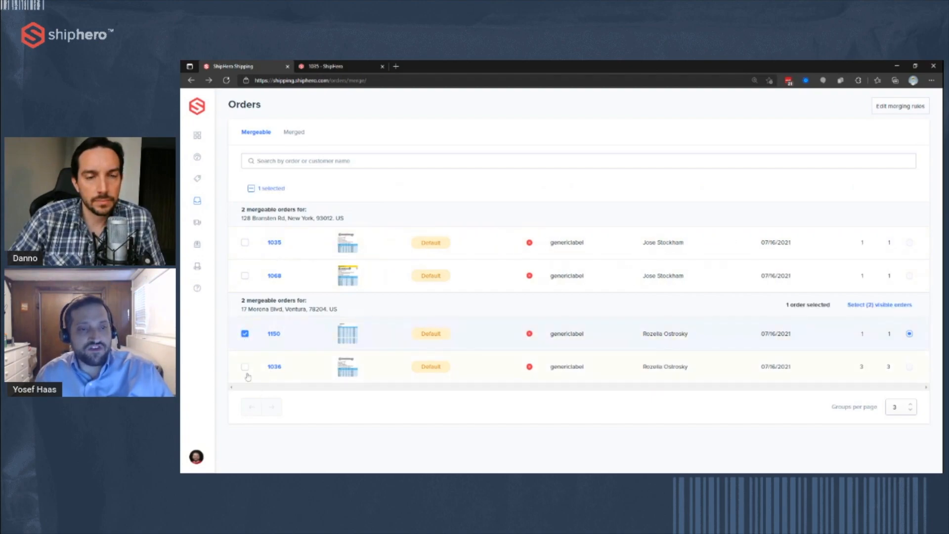
pyautogui.click(245, 367)
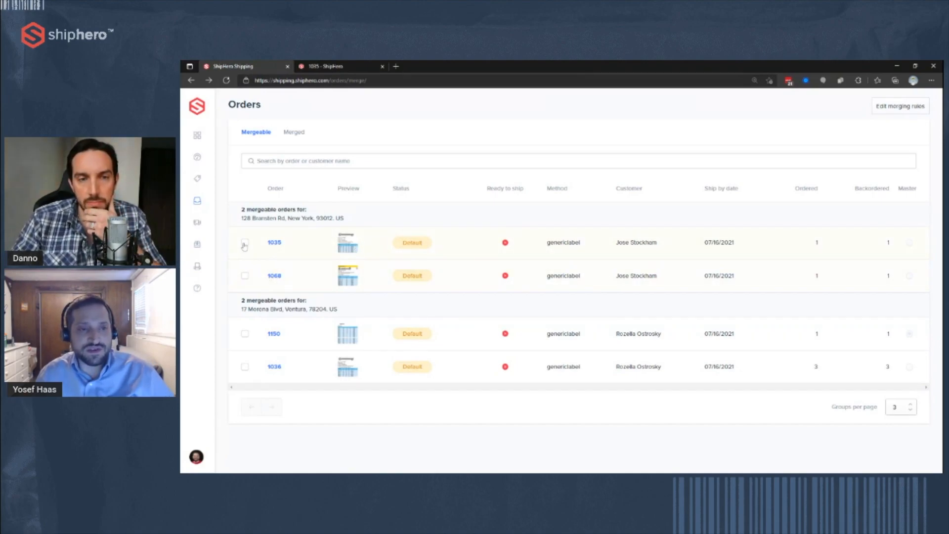
pyautogui.click(245, 242)
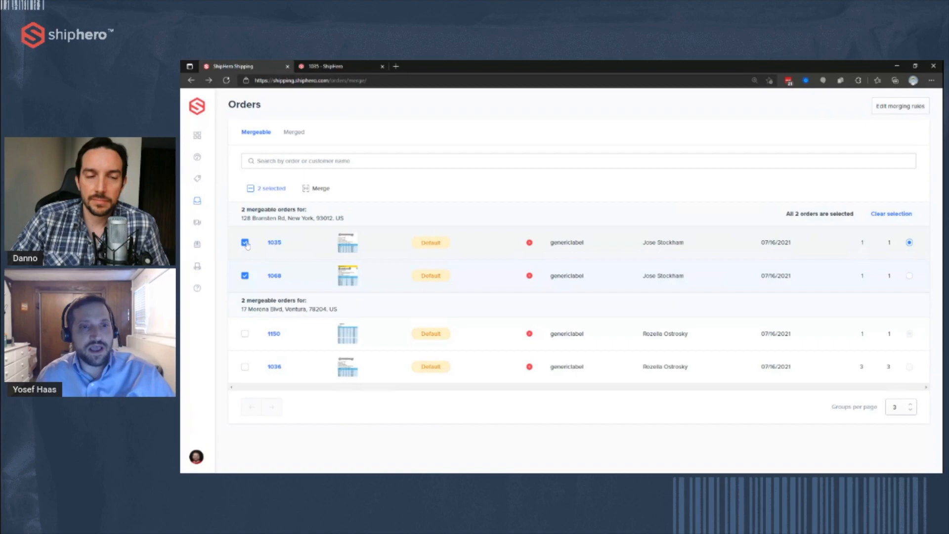
pyautogui.moveTo(260, 261)
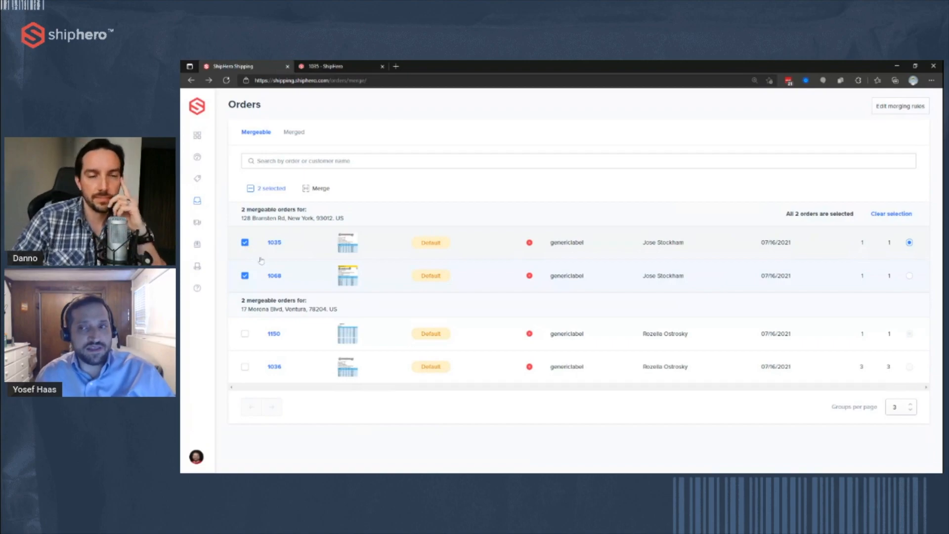
pyautogui.click(891, 213)
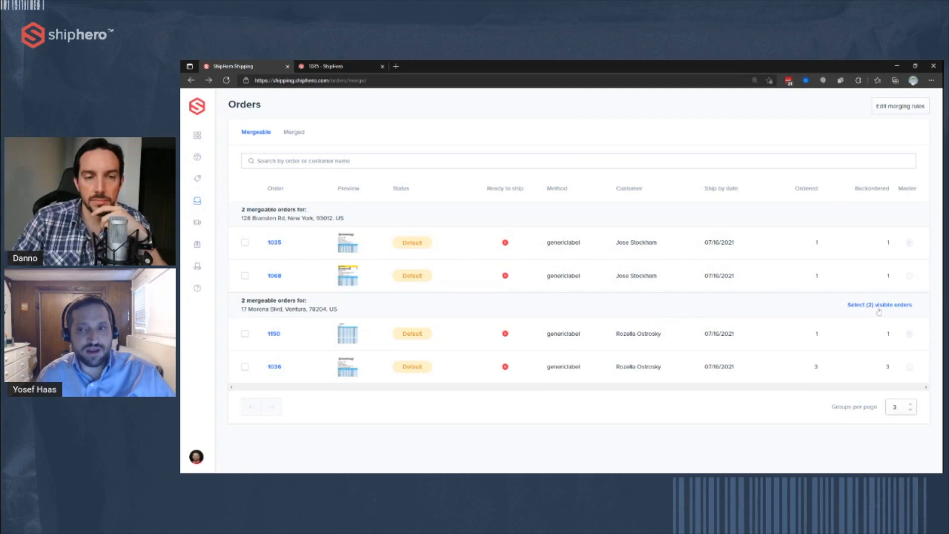
# - Select the two Ventura orders, clear that selection, then select all four mergeable orders
pyautogui.click(878, 305)
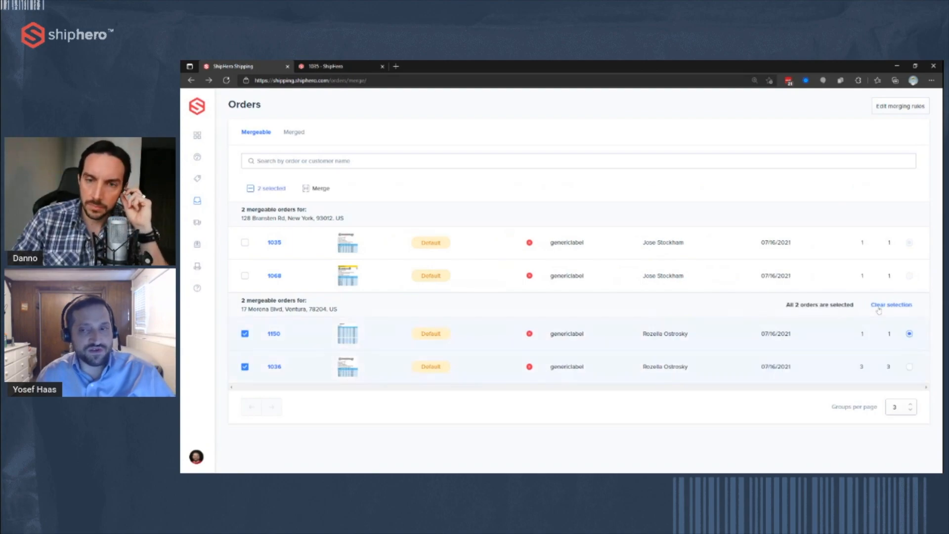
pyautogui.click(891, 305)
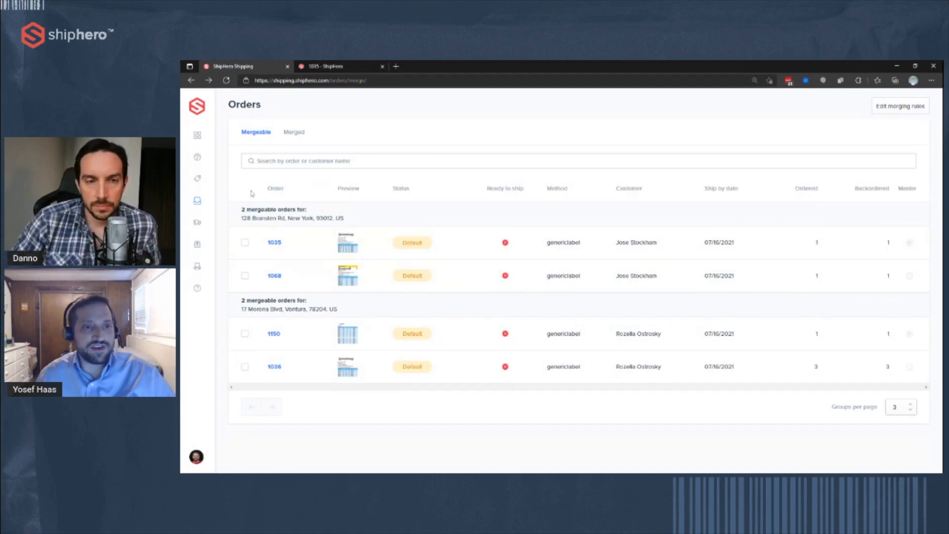
pyautogui.click(244, 243)
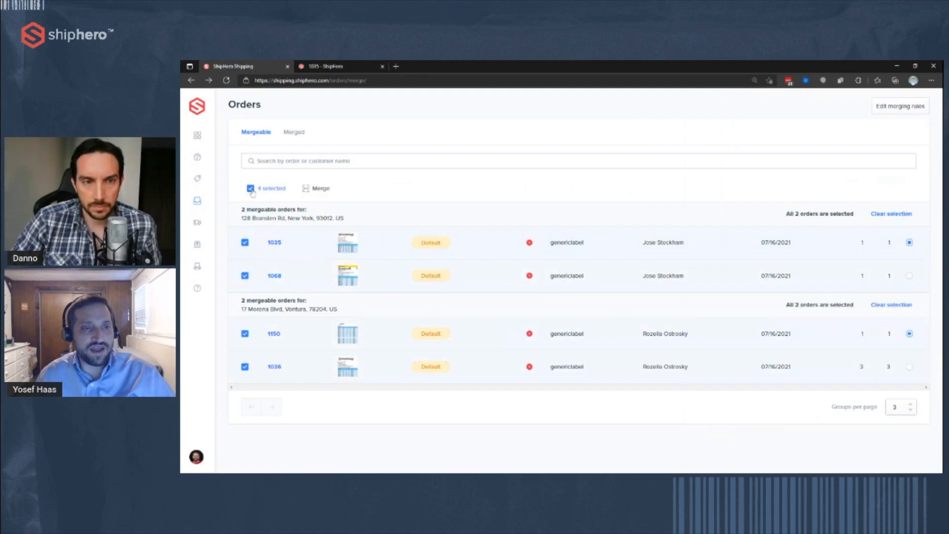
pyautogui.moveTo(279, 453)
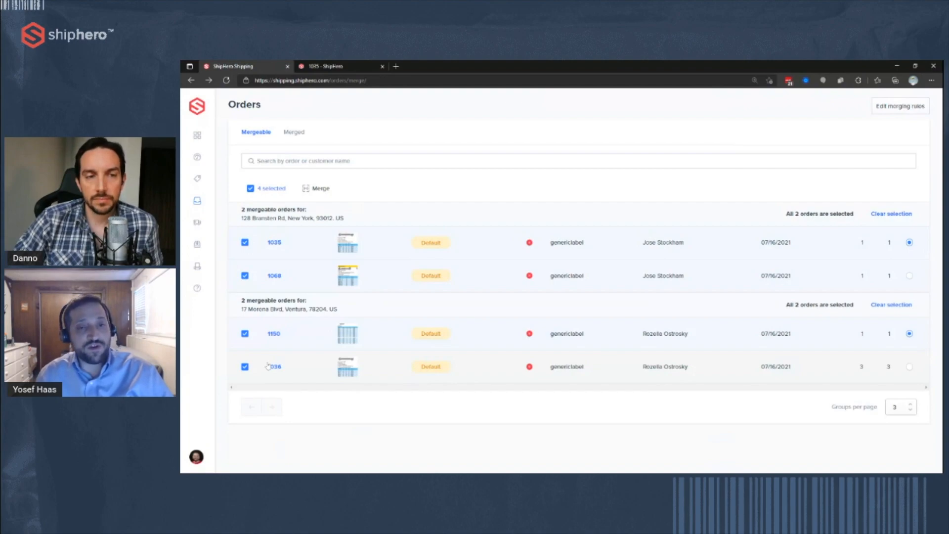
pyautogui.moveTo(303, 258)
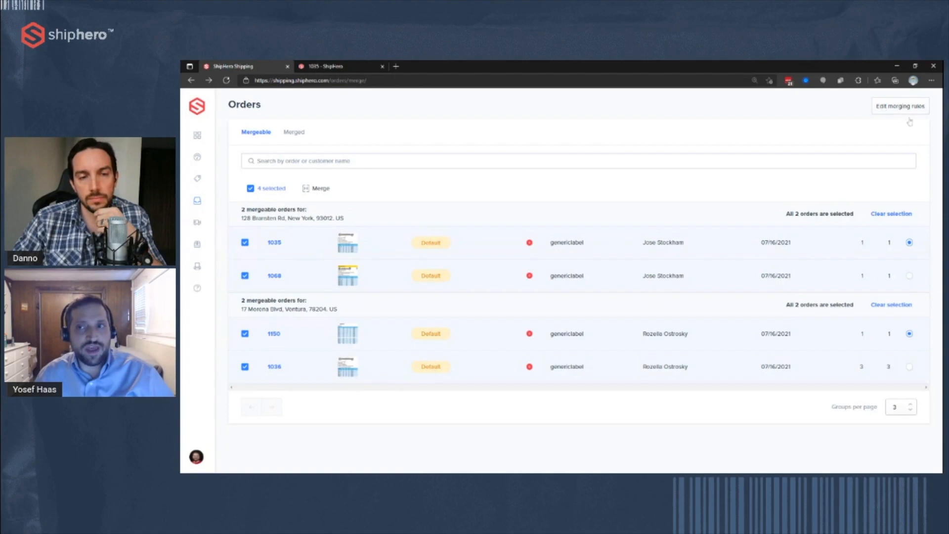
# - Open the order merging rules and toggle Status on and off as a matching criterion
pyautogui.click(900, 106)
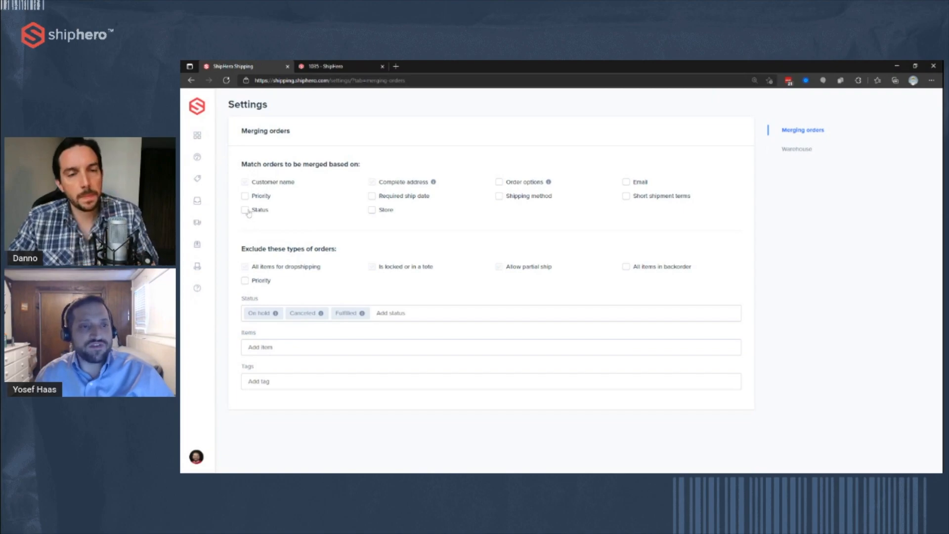
pyautogui.click(245, 210)
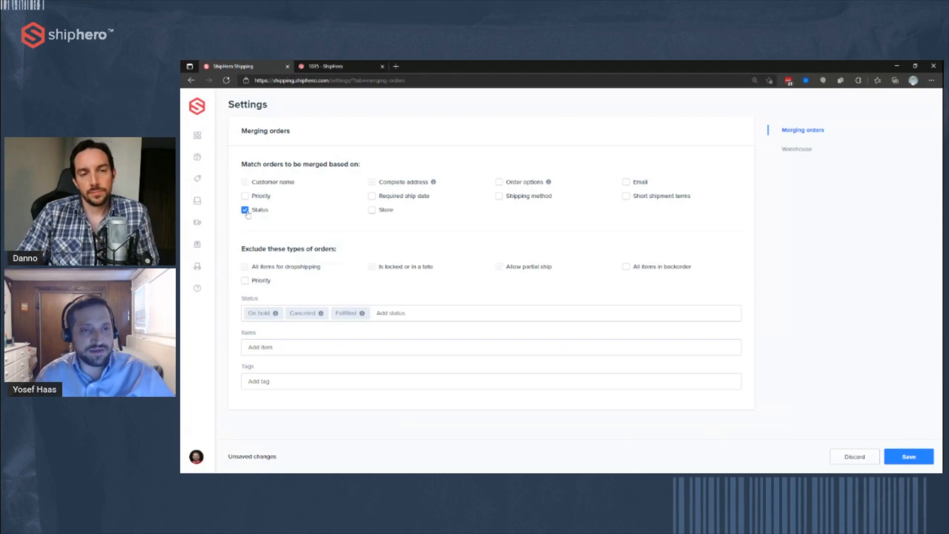
pyautogui.click(245, 209)
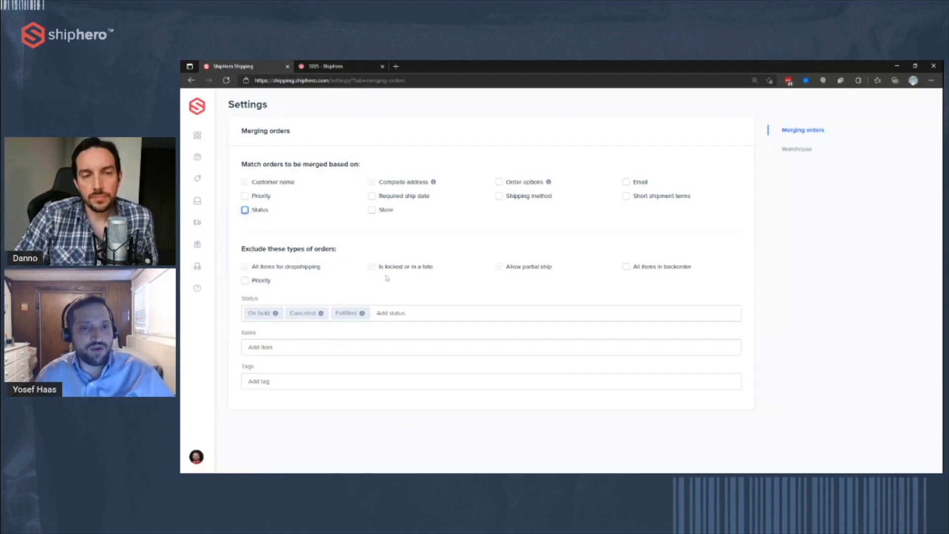
pyautogui.moveTo(493, 274)
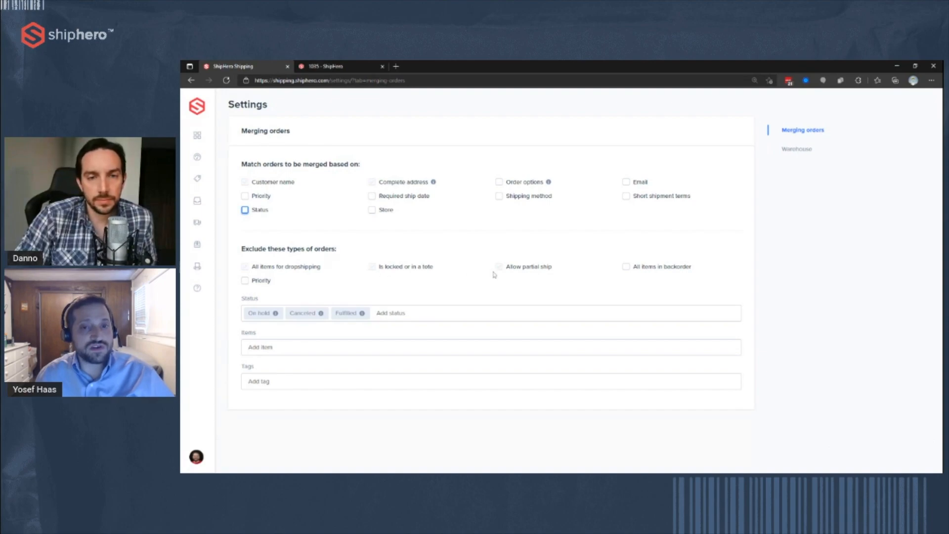
pyautogui.moveTo(626, 270)
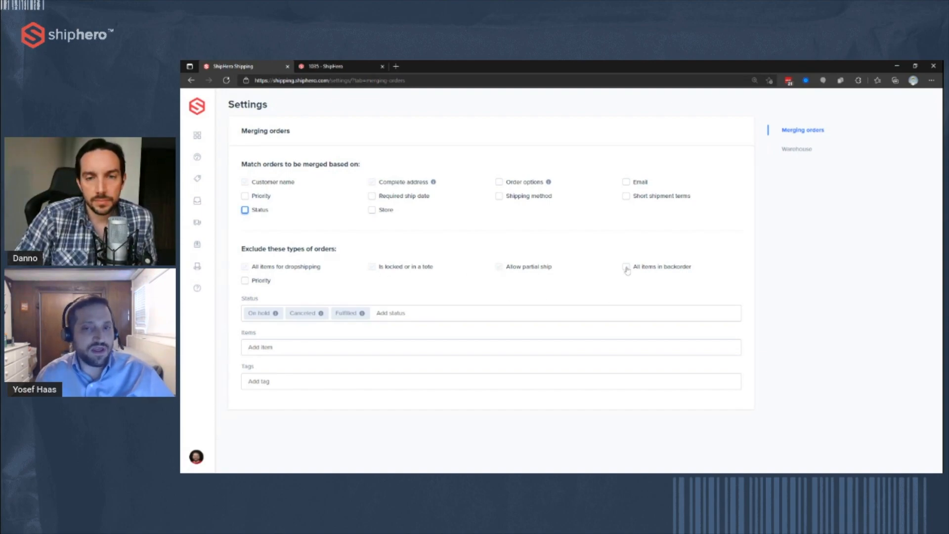
pyautogui.moveTo(429, 291)
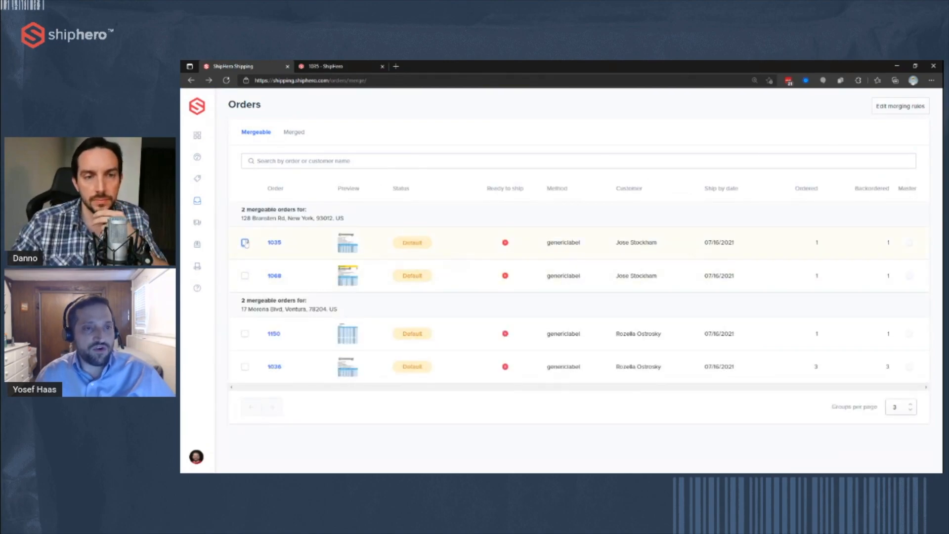
# - Select Branston Rd orders 1035 and 1068, preview and close 1035, then merge them
pyautogui.click(244, 243)
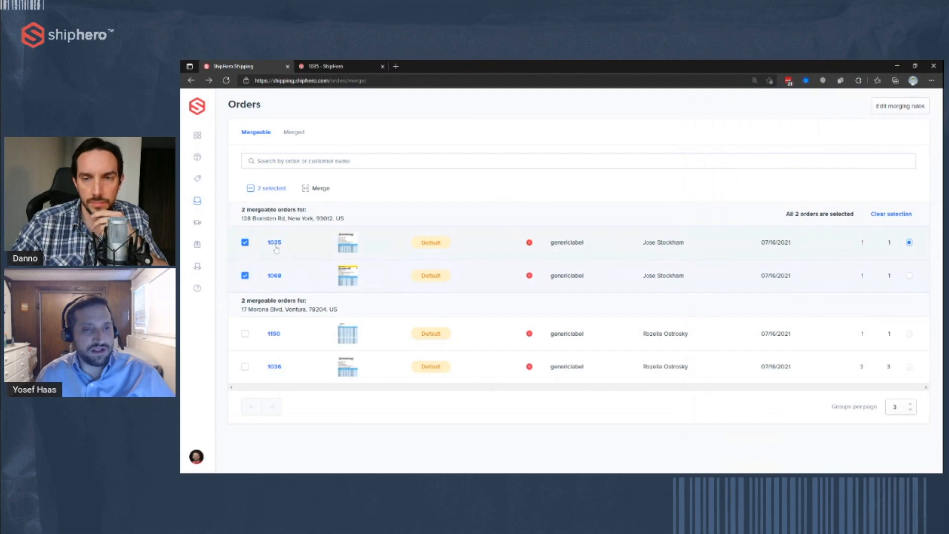
pyautogui.click(274, 242)
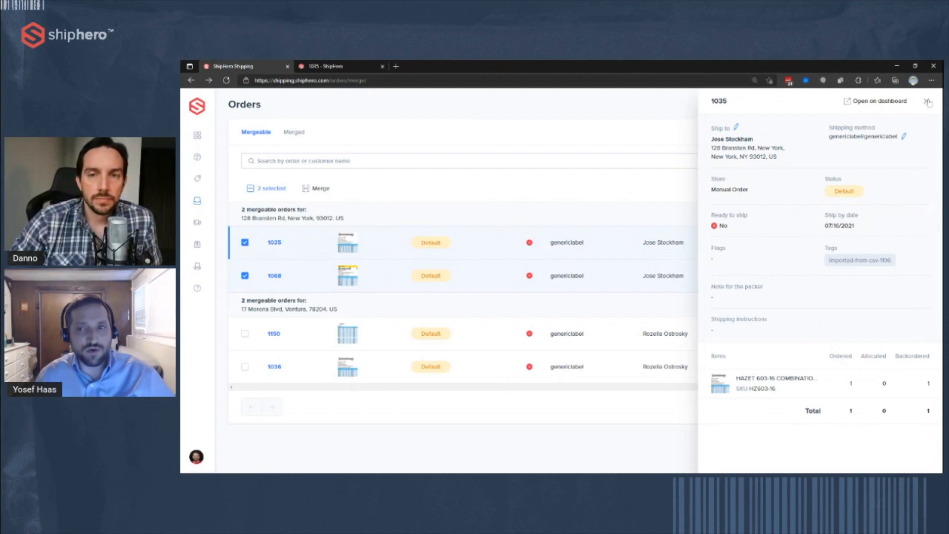
pyautogui.click(928, 101)
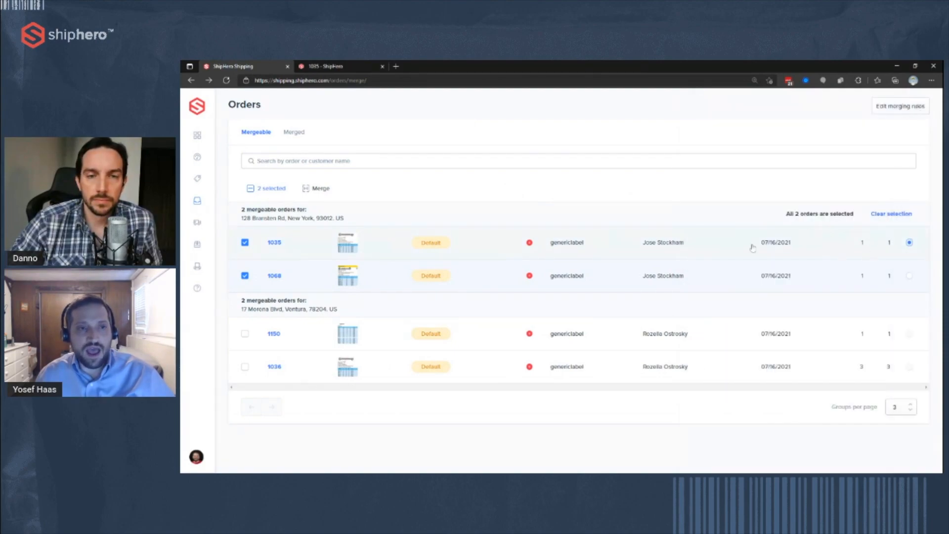
pyautogui.click(317, 189)
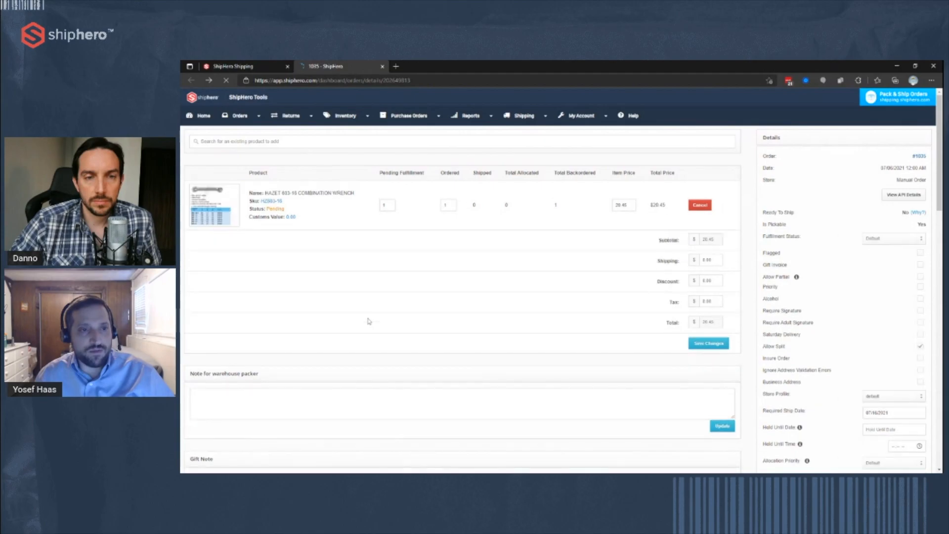
# - Confirm order 1068 appears under 1035's Orders Already Merged, then return to Merge Orders
pyautogui.scroll(-3)
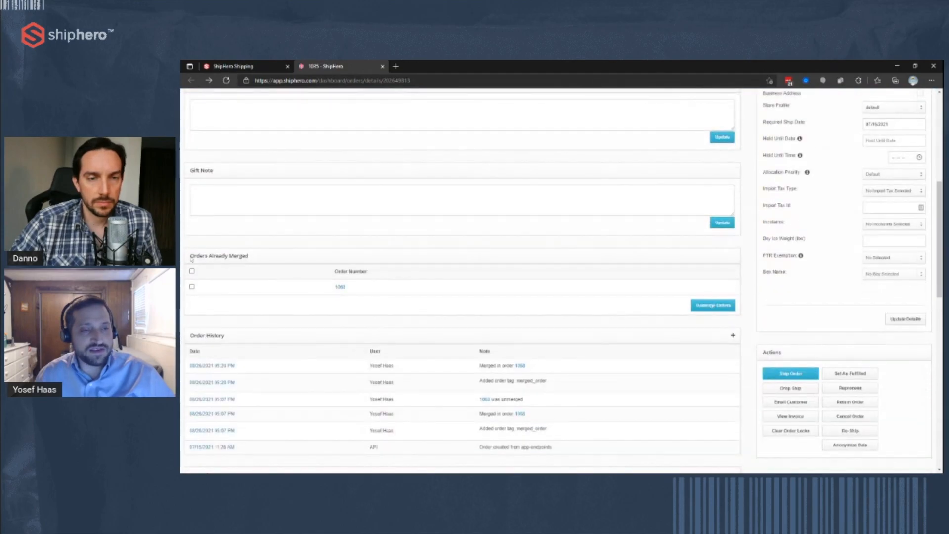
pyautogui.moveTo(261, 260)
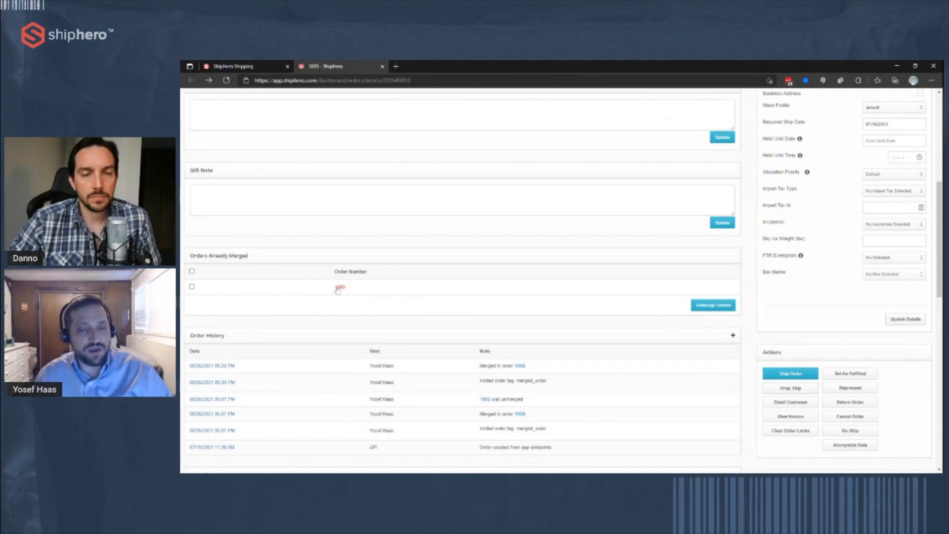
pyautogui.click(192, 286)
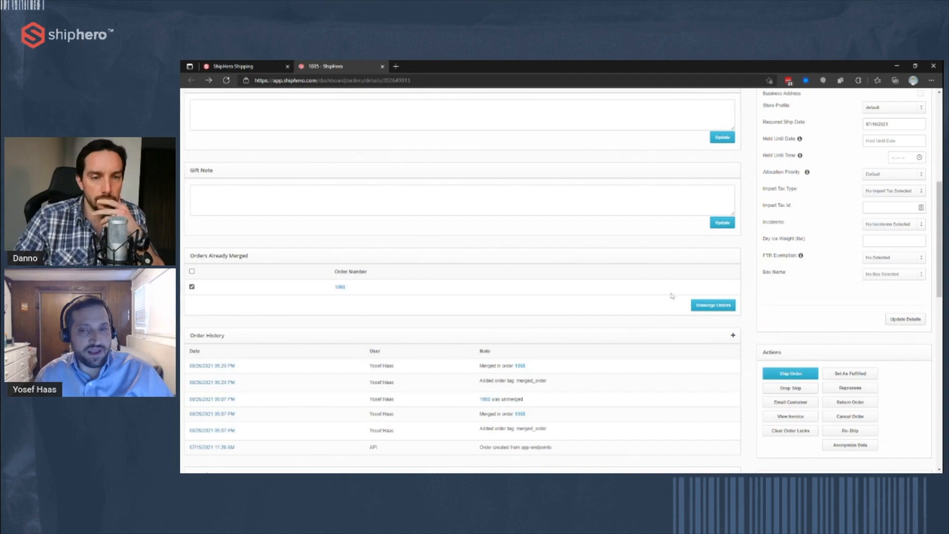
pyautogui.moveTo(229, 294)
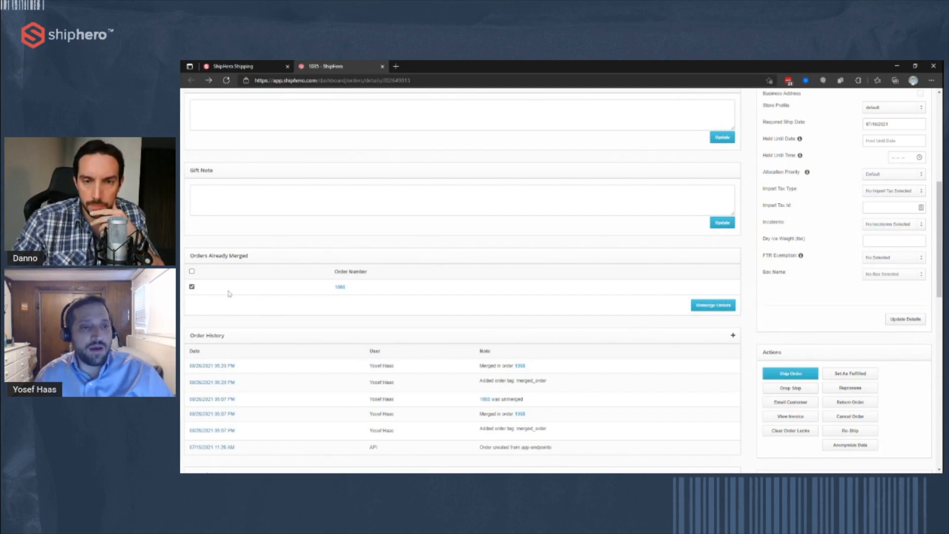
pyautogui.click(192, 287)
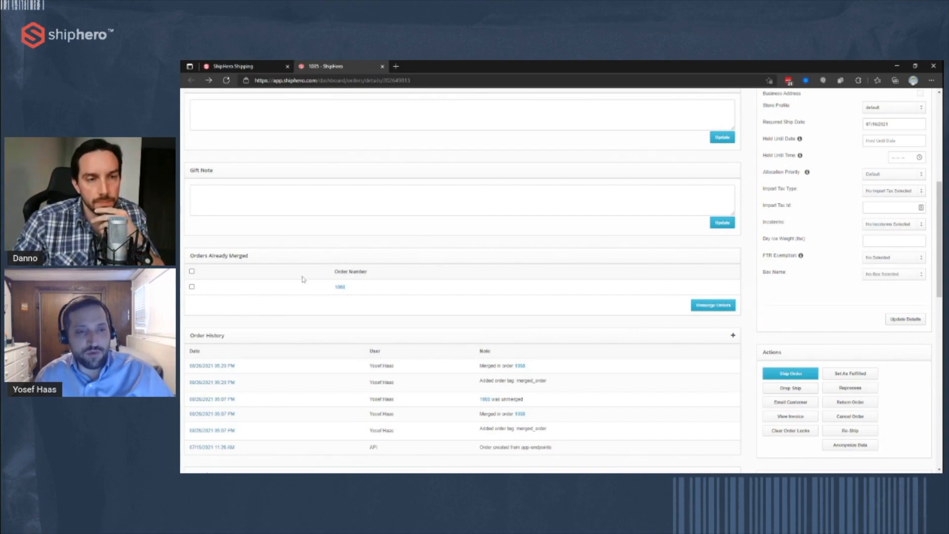
pyautogui.scroll(3)
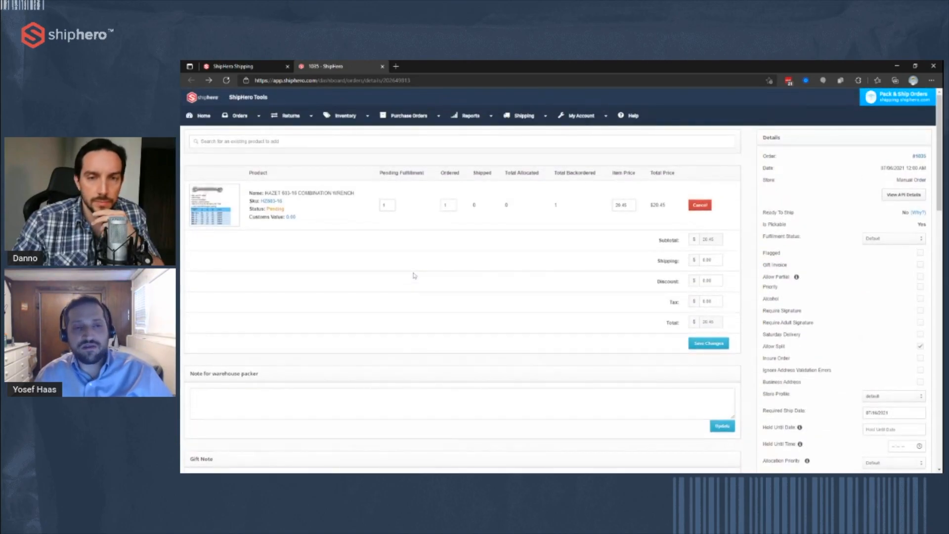
pyautogui.click(243, 65)
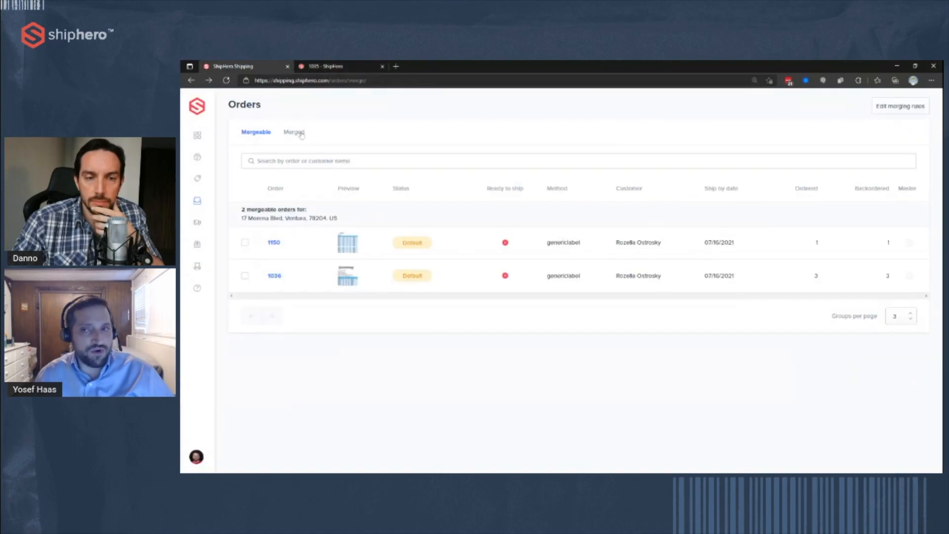
pyautogui.moveTo(295, 181)
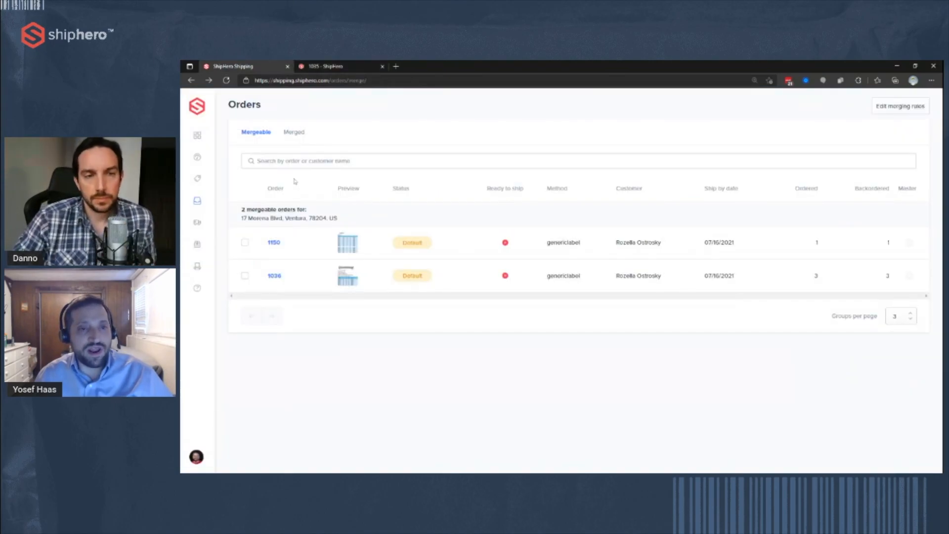
pyautogui.moveTo(270, 359)
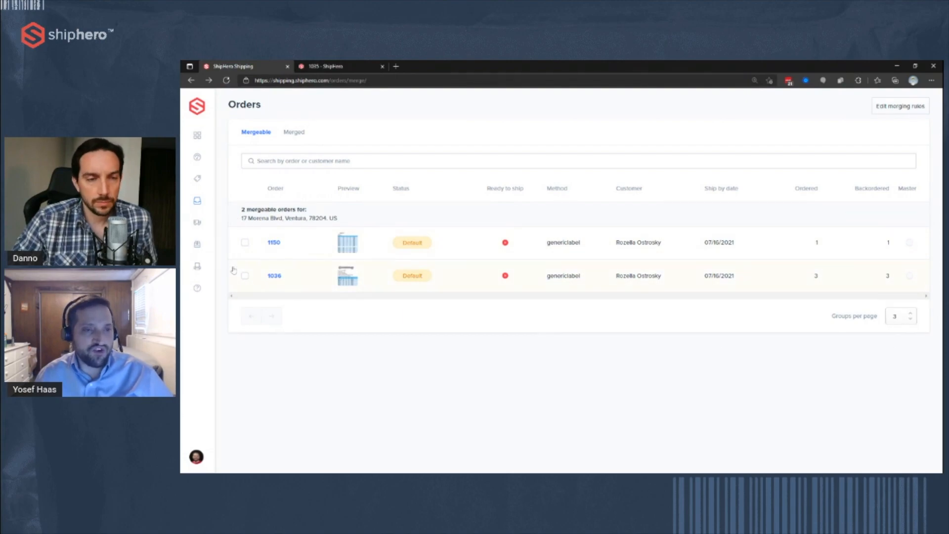
pyautogui.moveTo(361, 347)
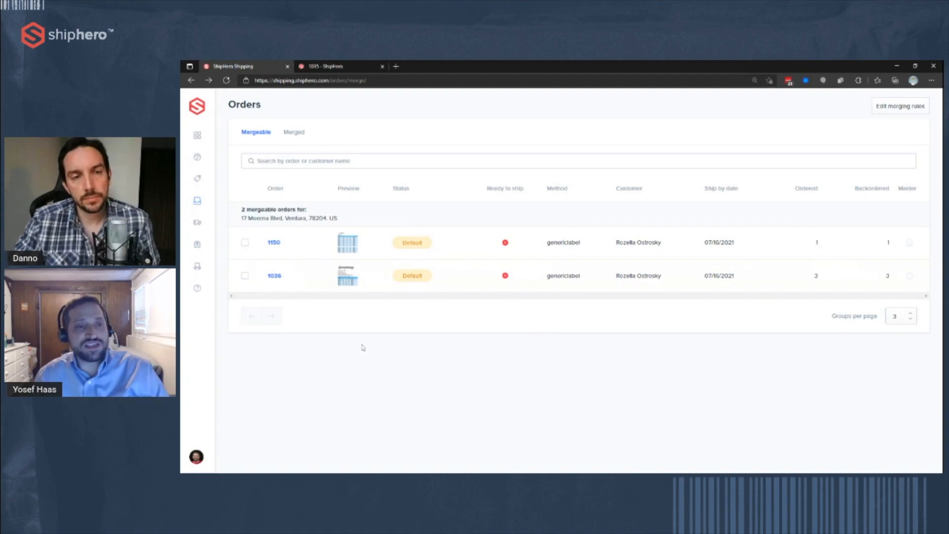